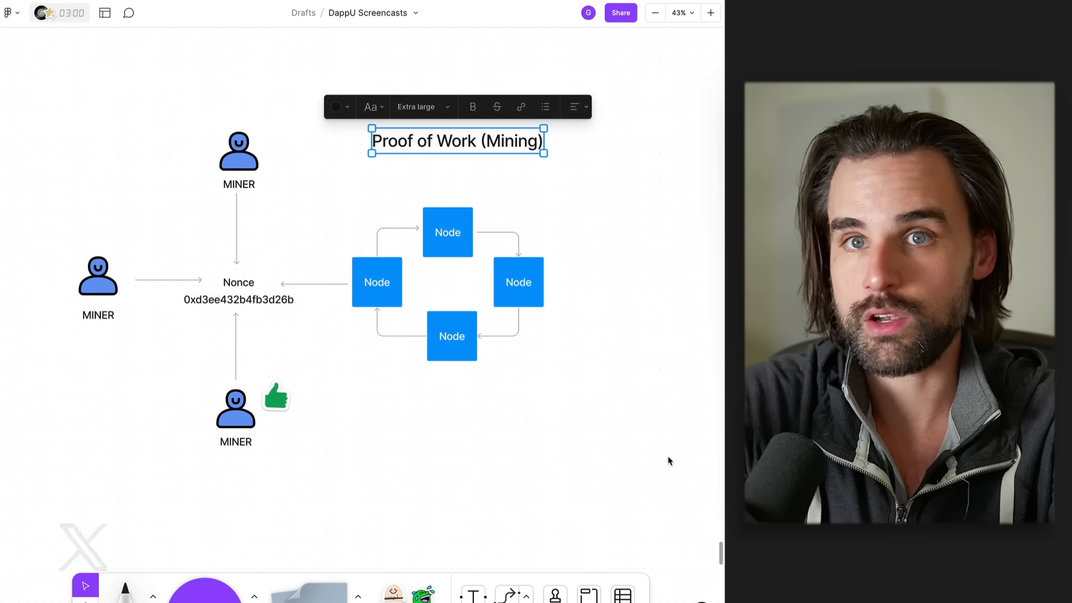
Switch from the EigenLayer restaking overview to the lido.fi staking homepage tab.
{"action": "left_click", "coordinate": [666, 463]}
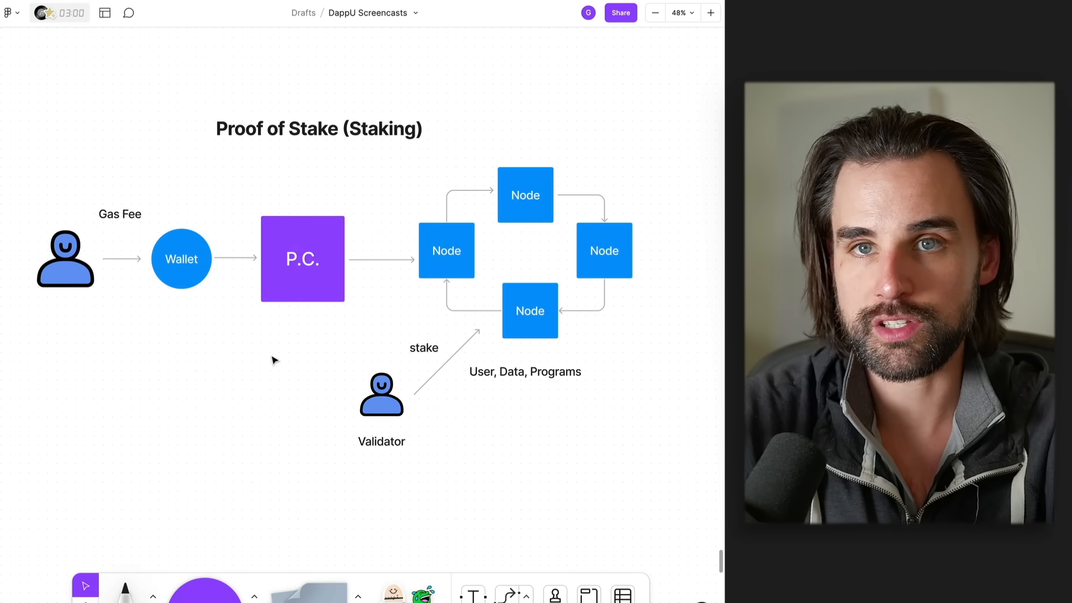
{"action": "mouse_move", "coordinate": [456, 471]}
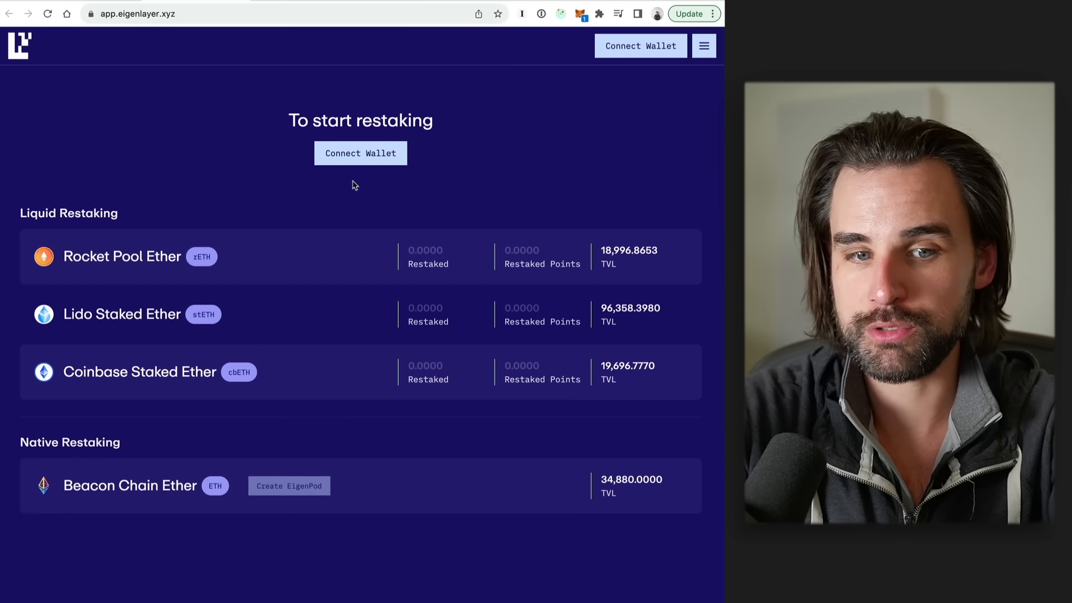
{"action": "mouse_move", "coordinate": [186, 450]}
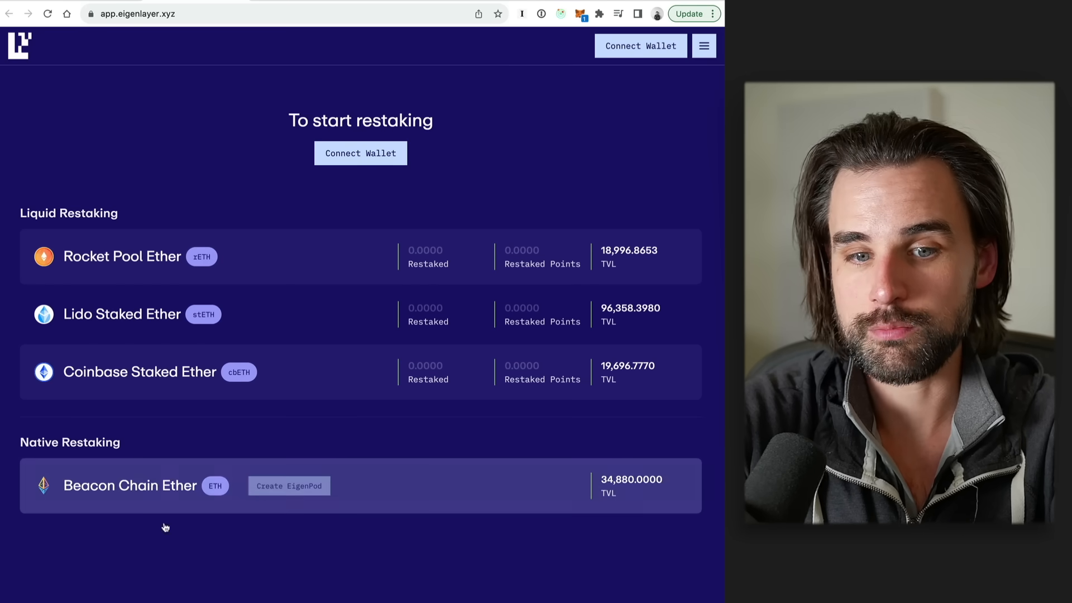
{"action": "mouse_move", "coordinate": [308, 496]}
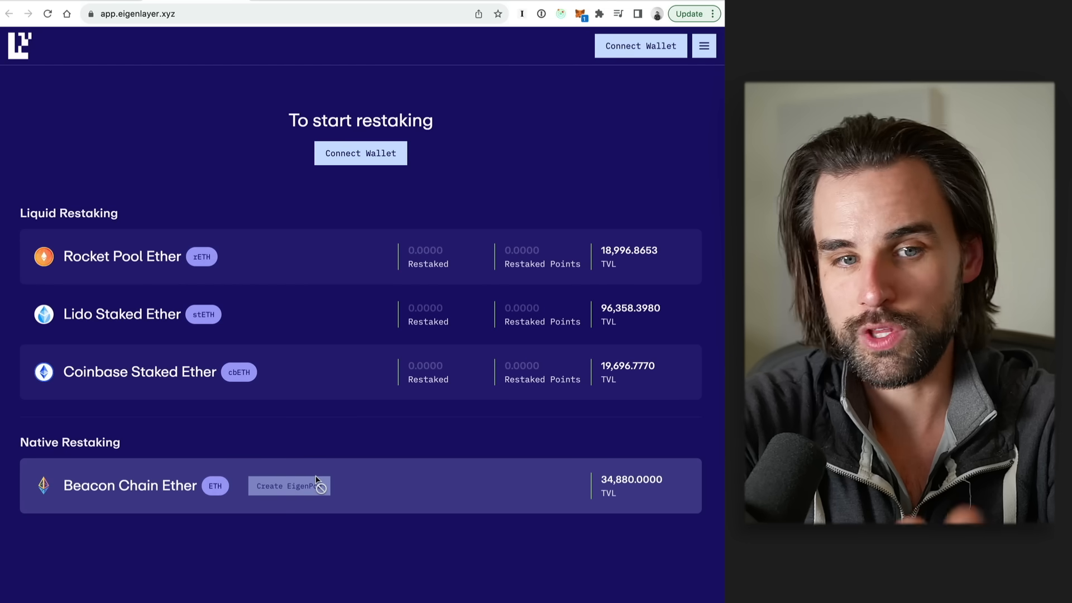
{"action": "mouse_move", "coordinate": [193, 267]}
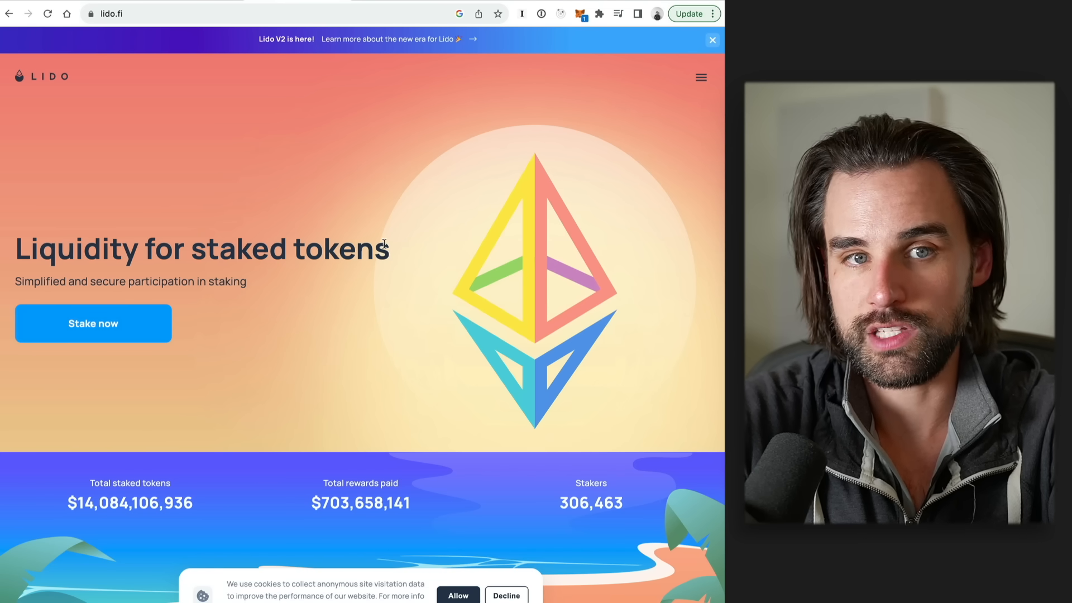
Scroll lido.fi down to the Supported networks section with Ethereum, Polygon and Solana APRs.
{"action": "scroll", "scroll_direction": "down", "scroll_amount": 3}
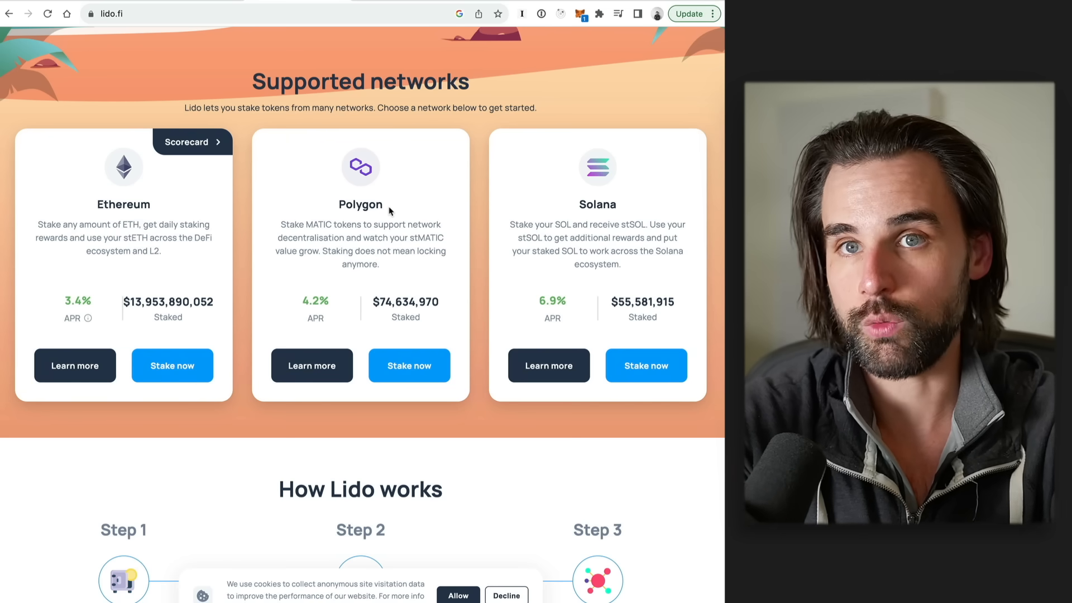
{"action": "mouse_move", "coordinate": [389, 41]}
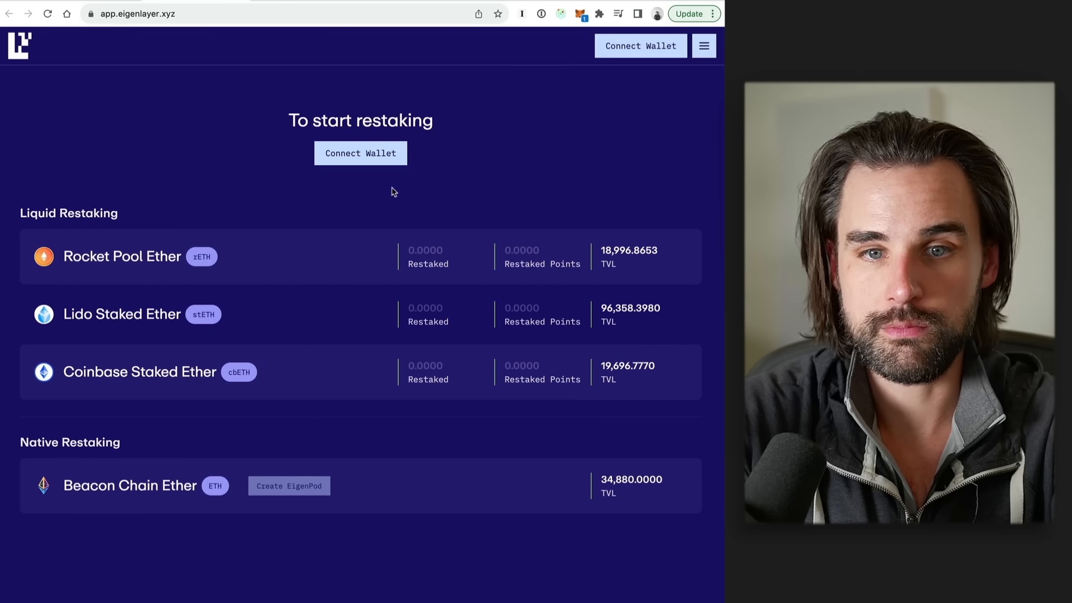
{"action": "mouse_move", "coordinate": [355, 198]}
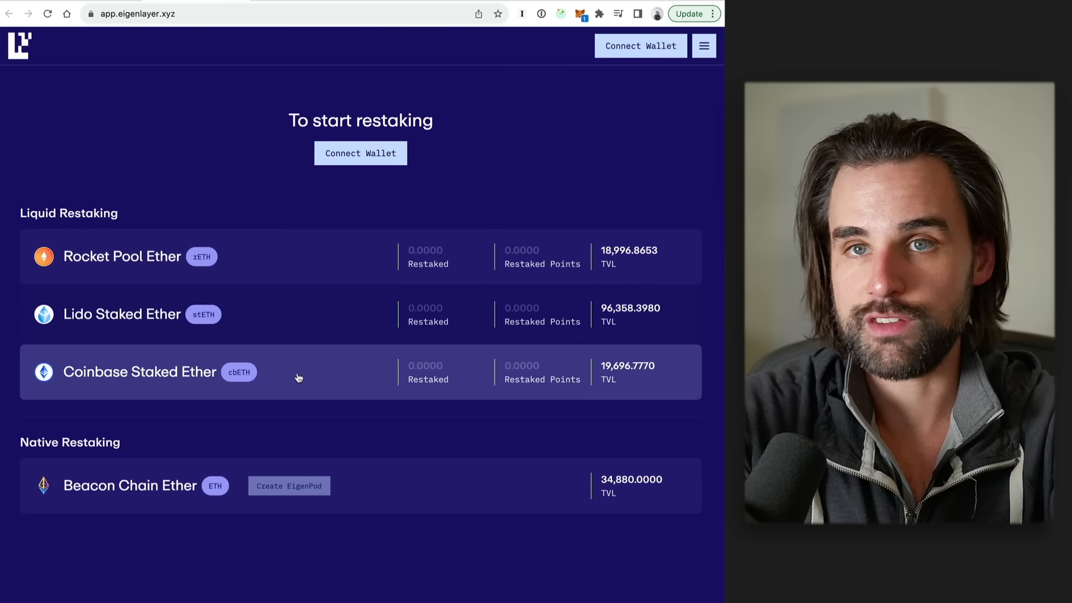
{"action": "mouse_move", "coordinate": [316, 250]}
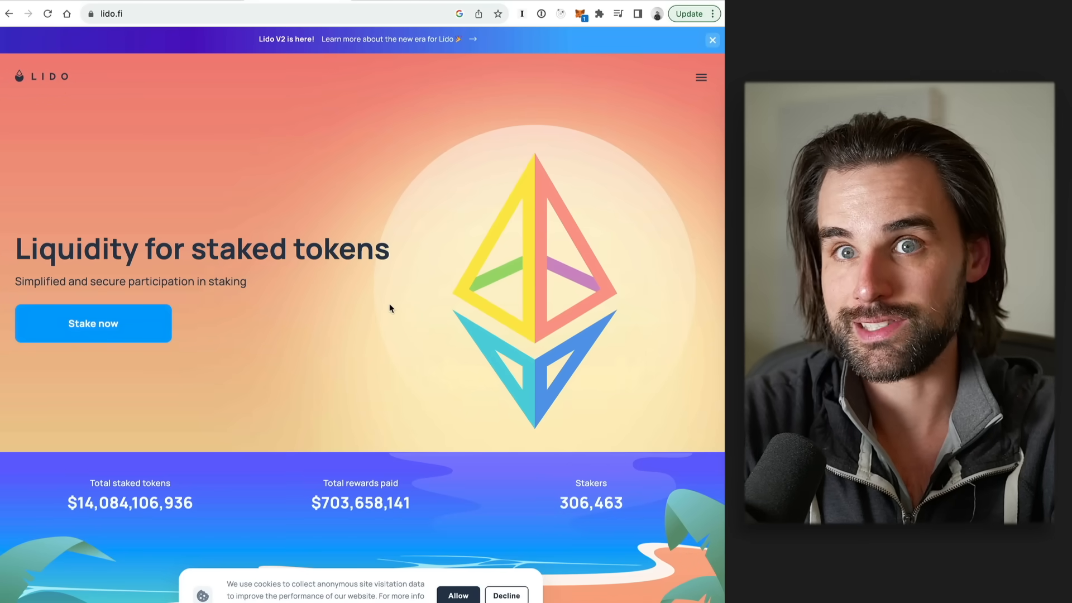
{"action": "scroll", "scroll_direction": "down", "scroll_amount": 3}
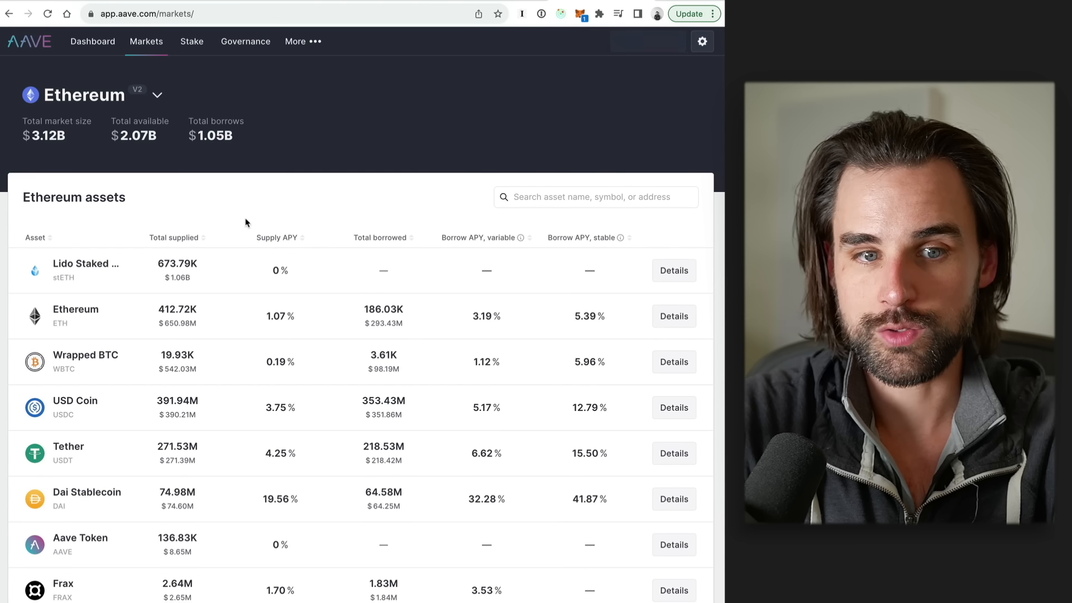
{"action": "mouse_move", "coordinate": [135, 271]}
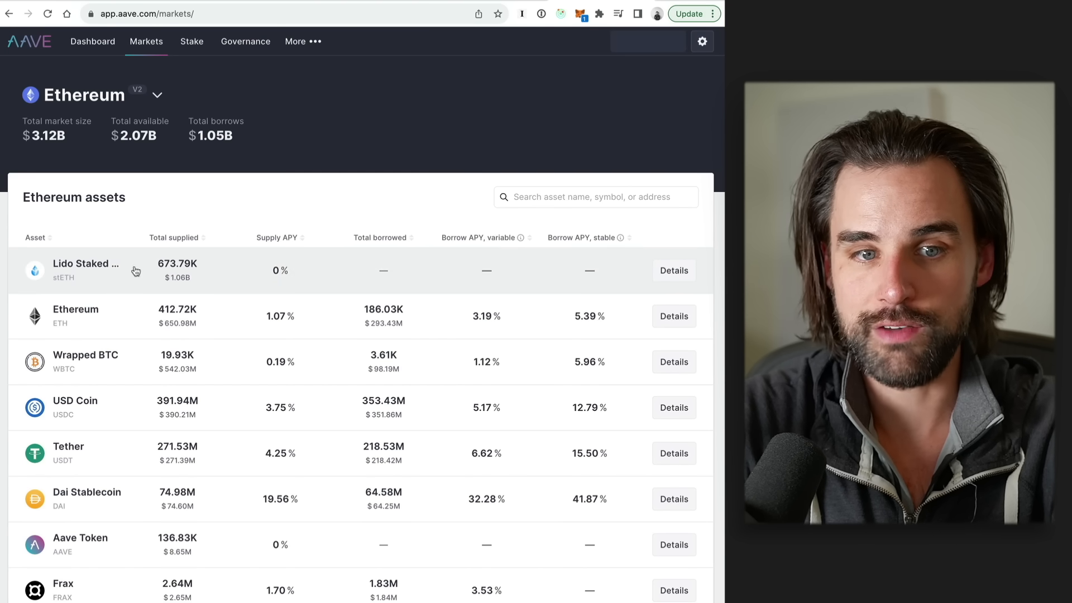
Scroll down the Aave Ethereum V2 assets table to see more assets and their rates.
{"action": "scroll", "scroll_direction": "down", "scroll_amount": 3}
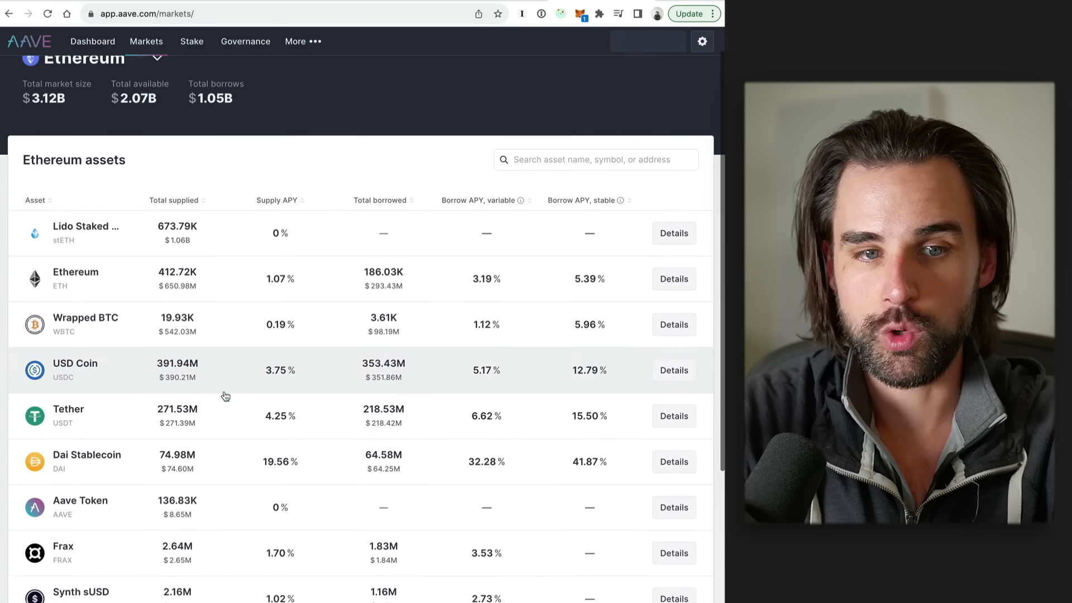
{"action": "scroll", "scroll_direction": "down", "scroll_amount": 3}
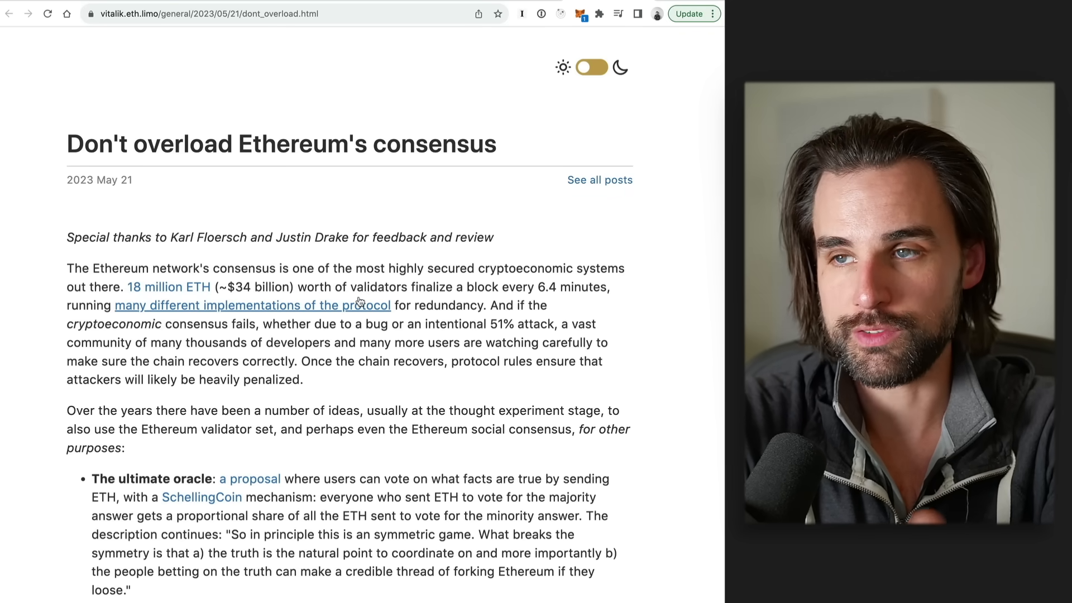
{"action": "scroll", "scroll_direction": "down", "scroll_amount": 3}
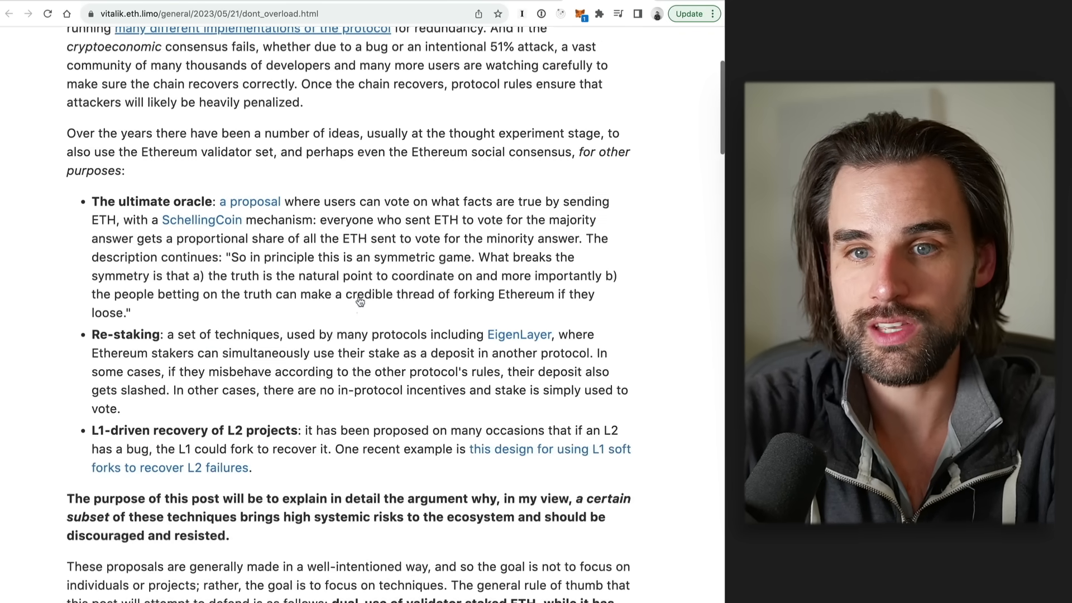
{"action": "scroll", "scroll_direction": "down", "scroll_amount": 3}
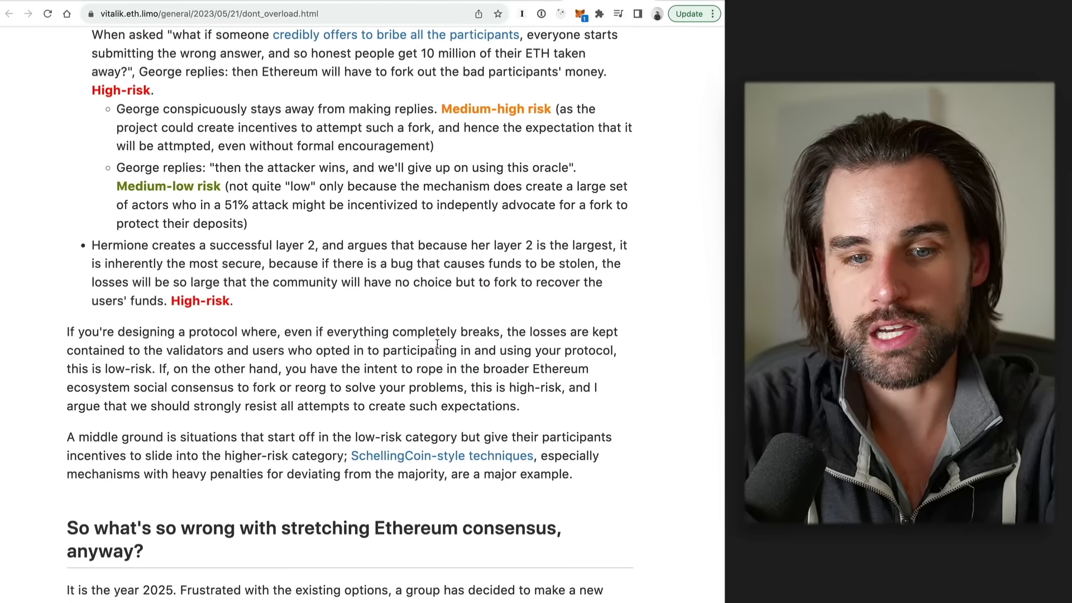
{"action": "scroll", "scroll_direction": "down", "scroll_amount": 3}
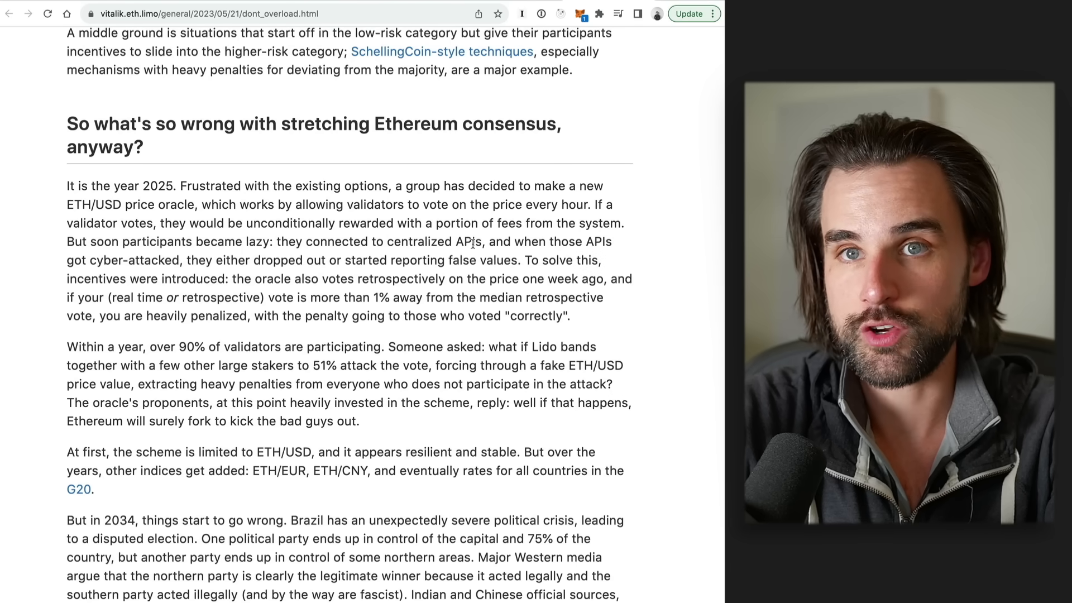
{"action": "scroll", "scroll_direction": "down", "scroll_amount": 3}
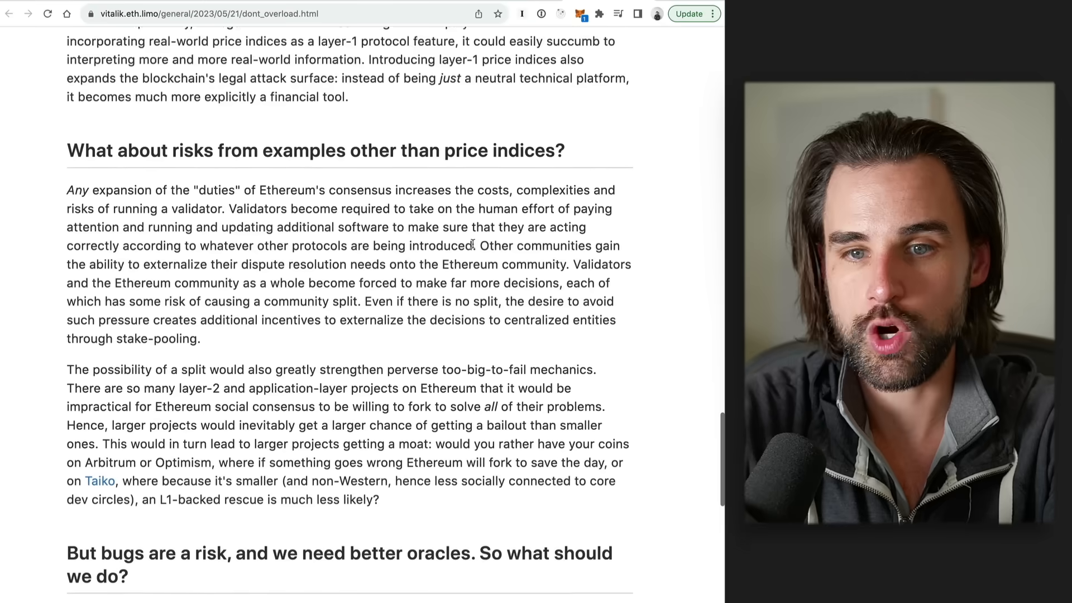
{"action": "scroll", "scroll_direction": "down", "scroll_amount": 3}
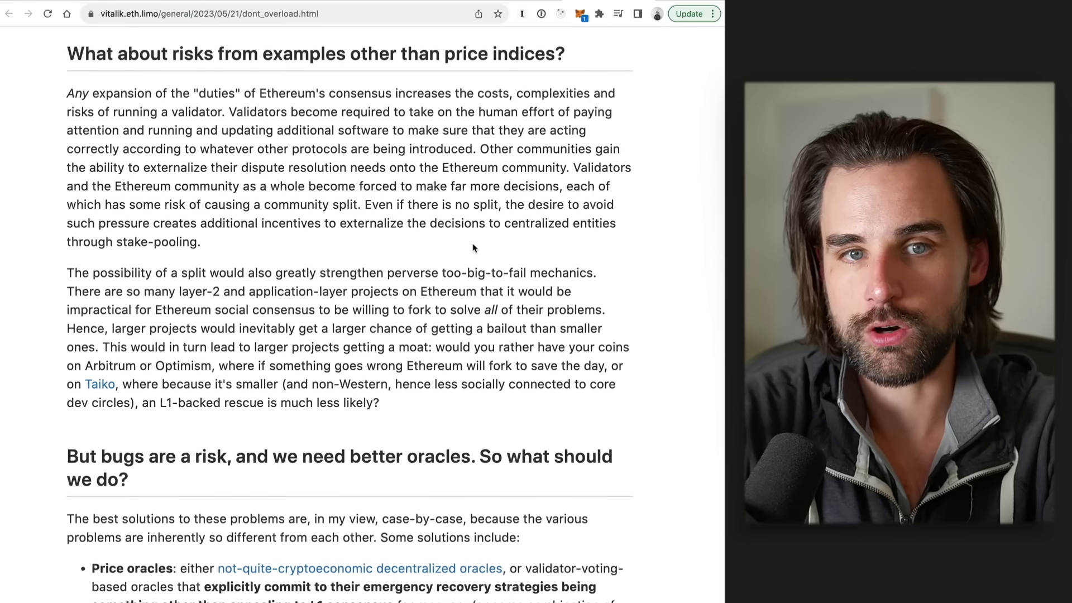